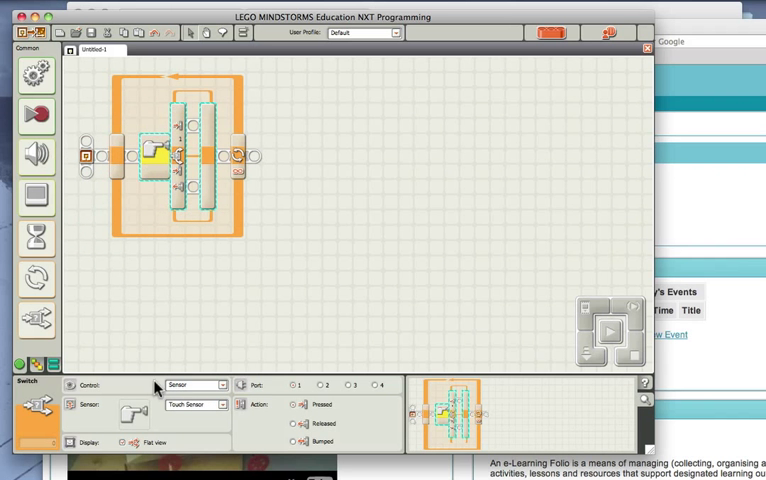
- Change the switch's sensor from Touch Sensor to Light Sensor
click(222, 384)
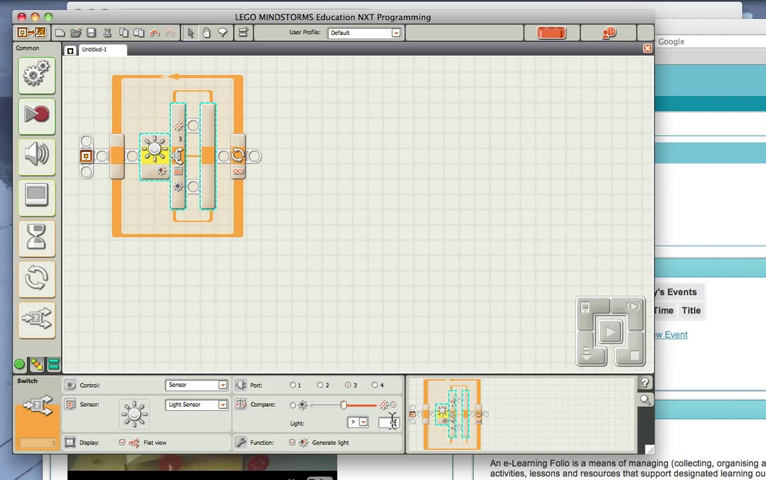
mouse_move(322, 296)
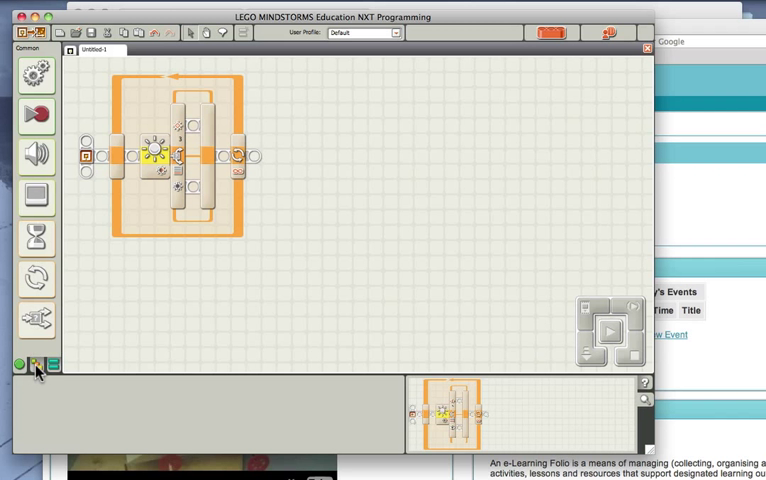
- Place a single Motor block from the Action group into the switch's upper branch
click(16, 364)
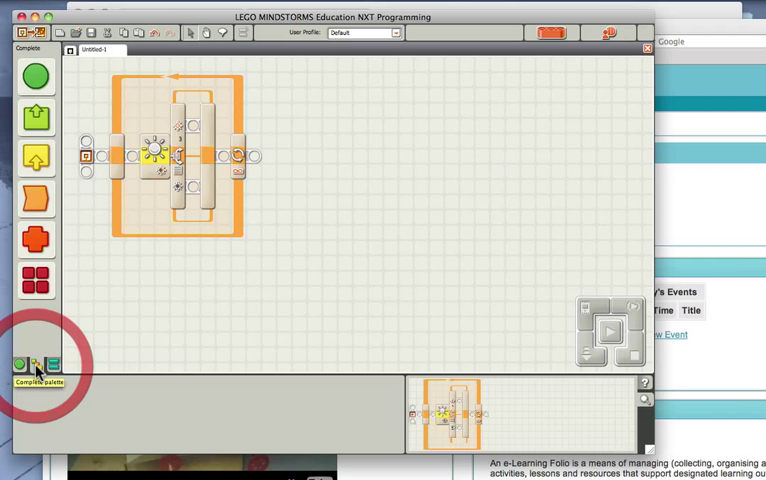
mouse_move(34, 364)
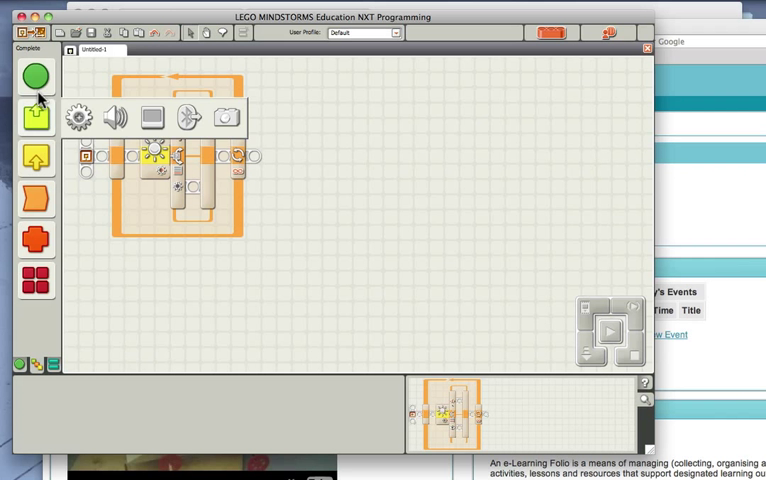
click(36, 118)
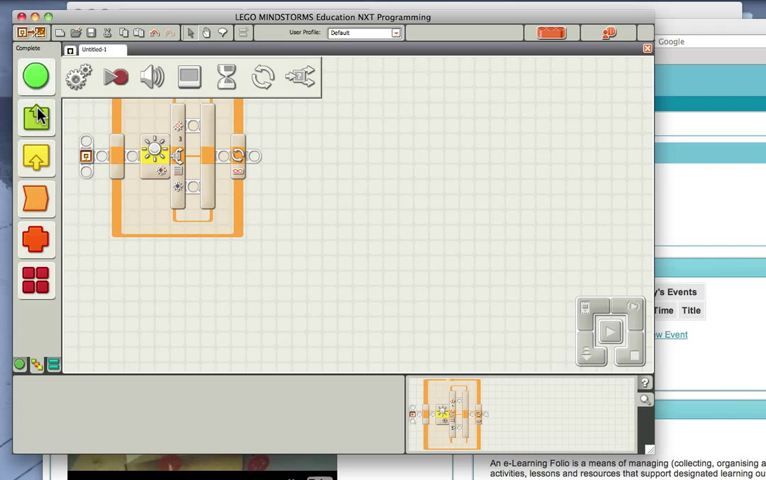
click(76, 76)
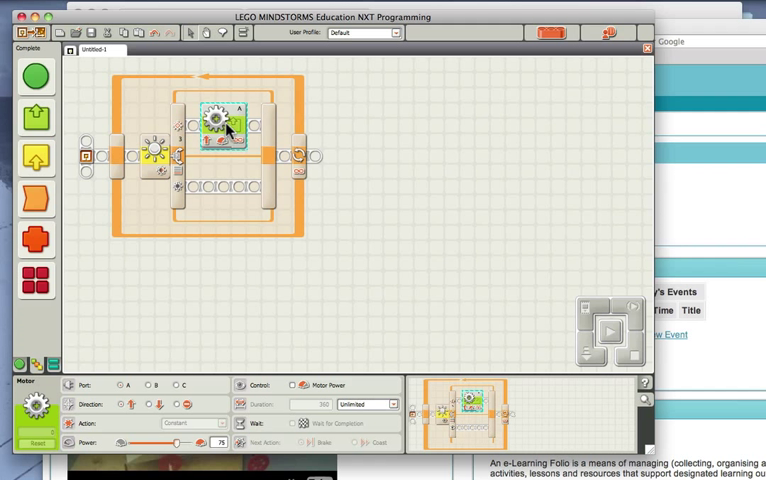
- Adjust the first motor block's Power slider to its new level
click(148, 384)
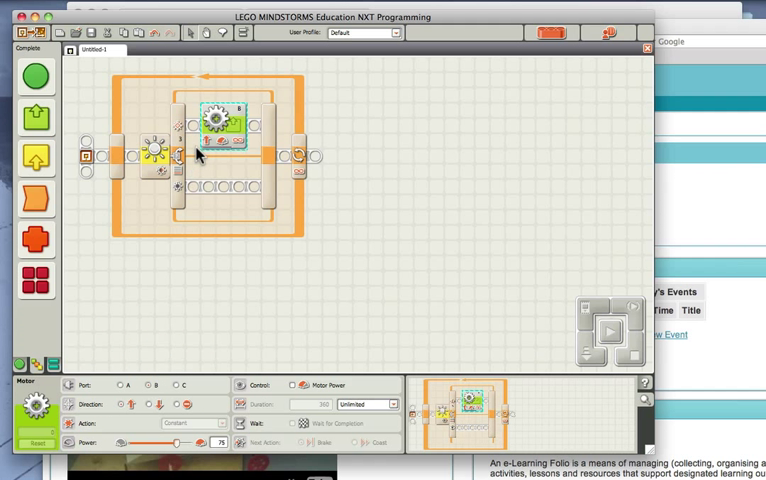
mouse_move(192, 328)
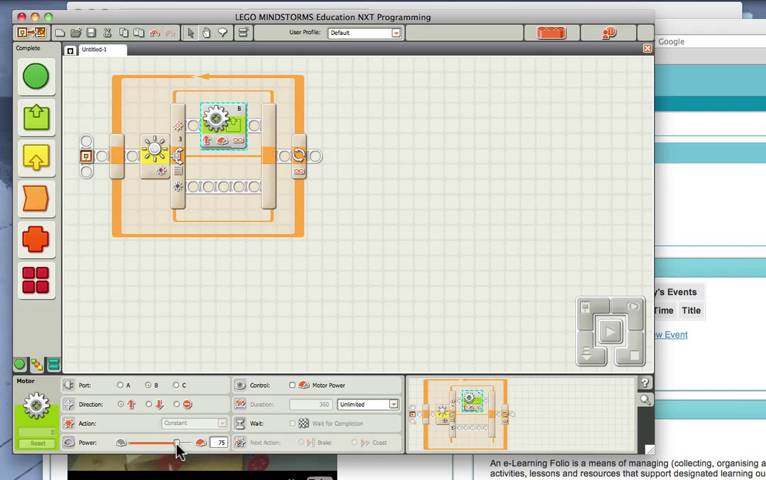
drag(176, 444, 170, 444)
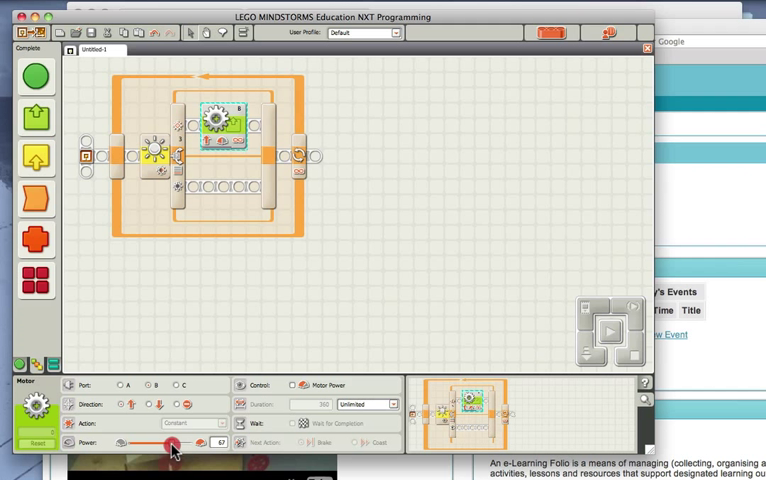
drag(172, 444, 166, 444)
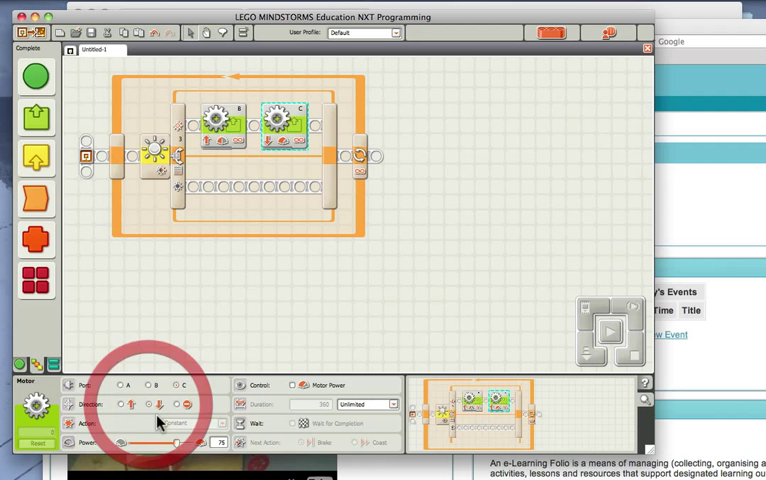
- Set the second motor block's port, direction and opposite Power level
drag(180, 442, 152, 442)
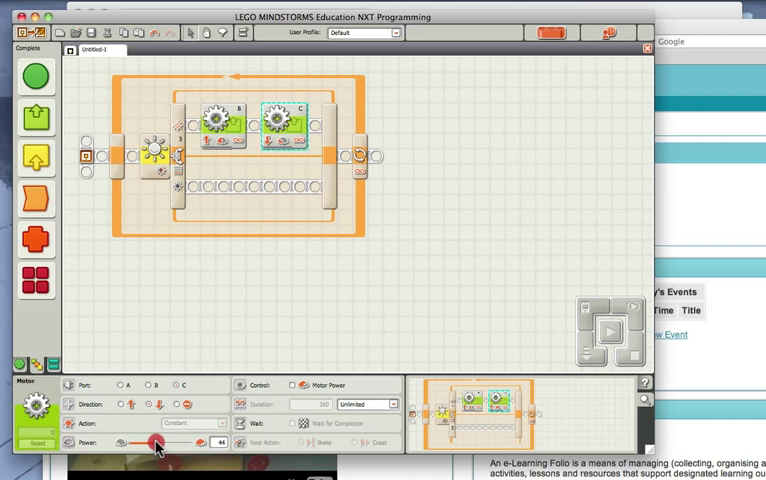
drag(156, 442, 130, 442)
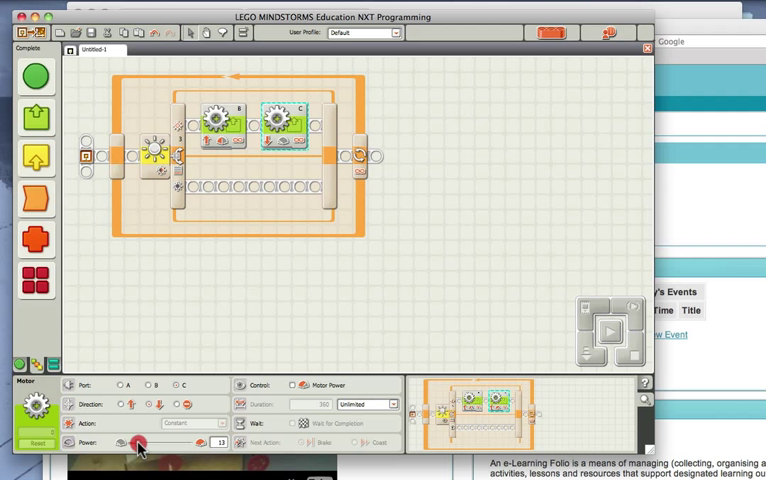
drag(130, 444, 130, 444)
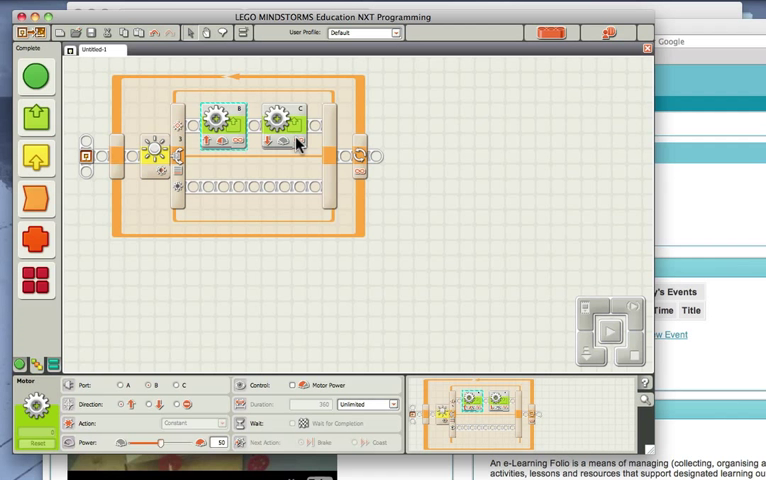
click(280, 120)
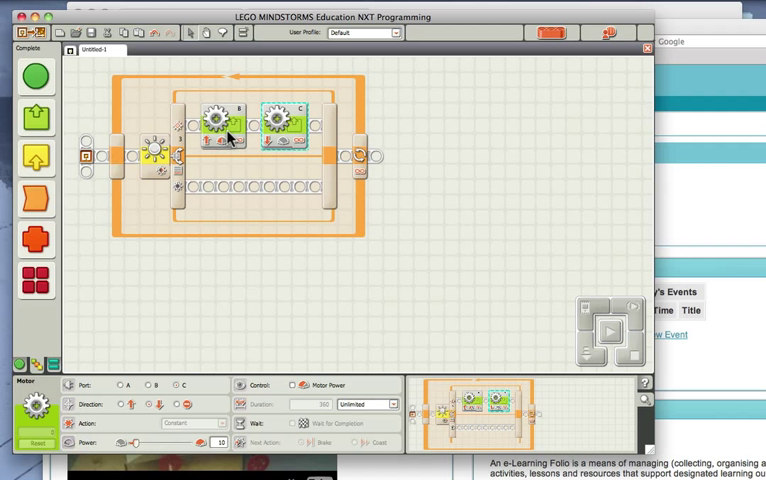
mouse_move(240, 150)
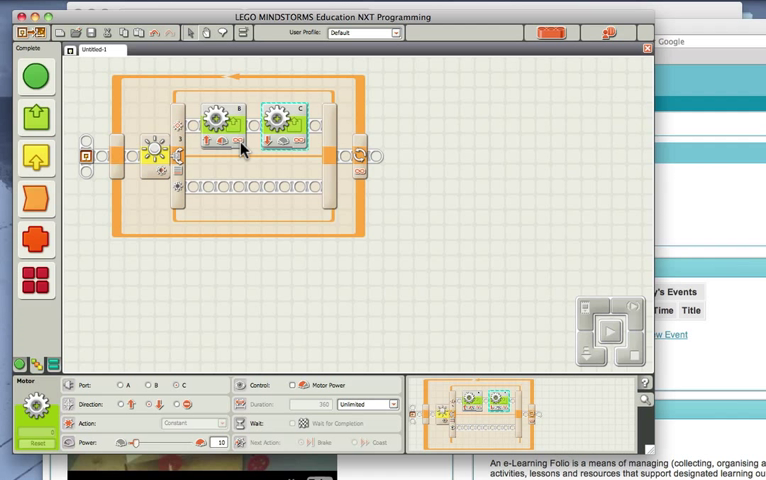
mouse_move(116, 160)
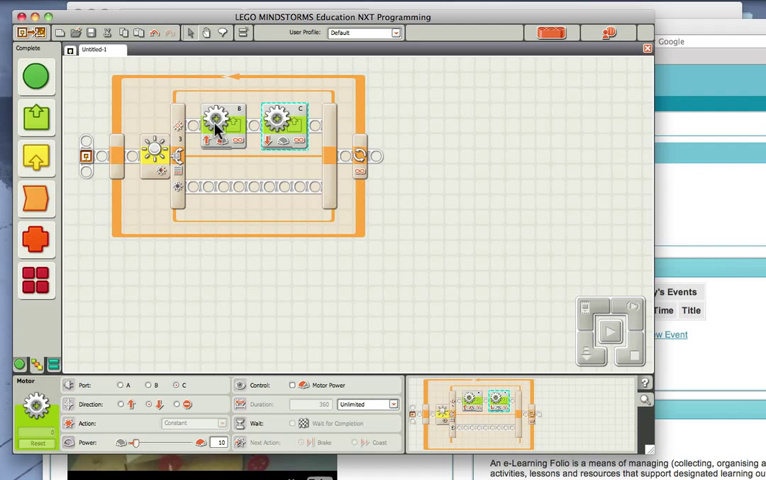
mouse_move(216, 130)
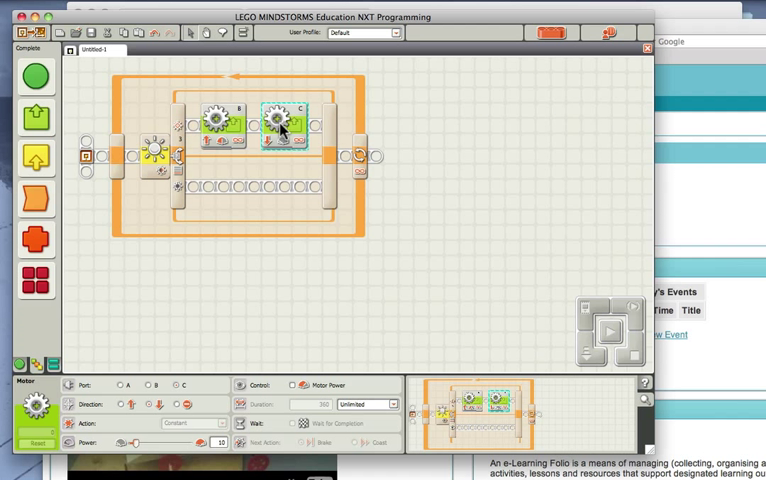
mouse_move(124, 132)
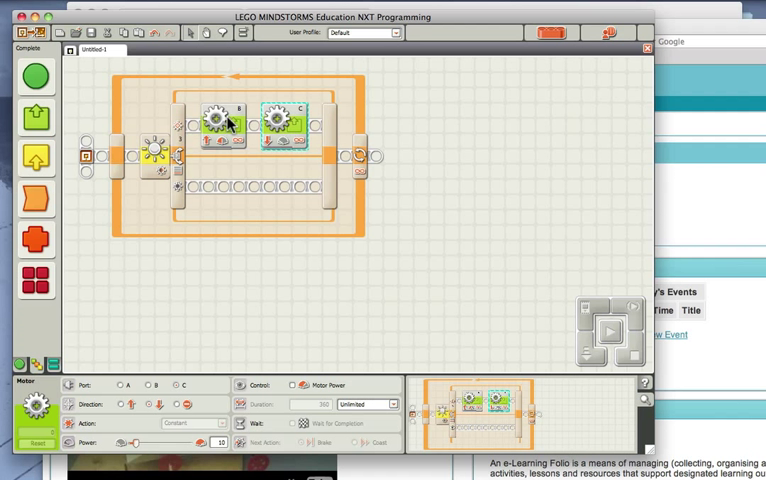
mouse_move(186, 172)
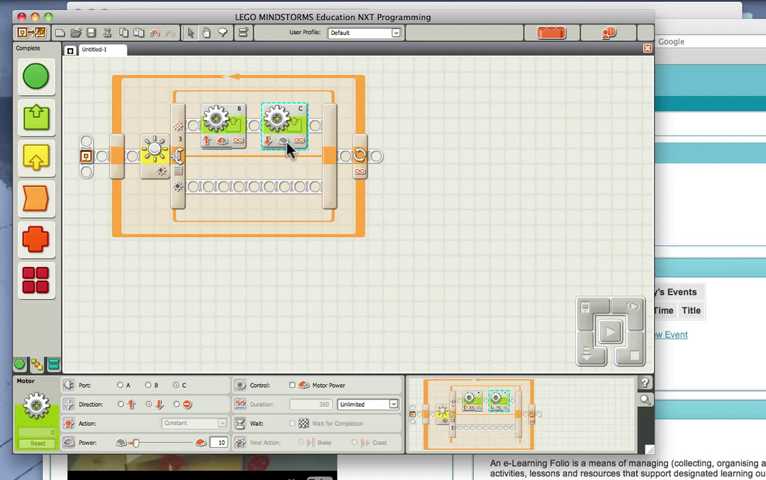
mouse_move(82, 128)
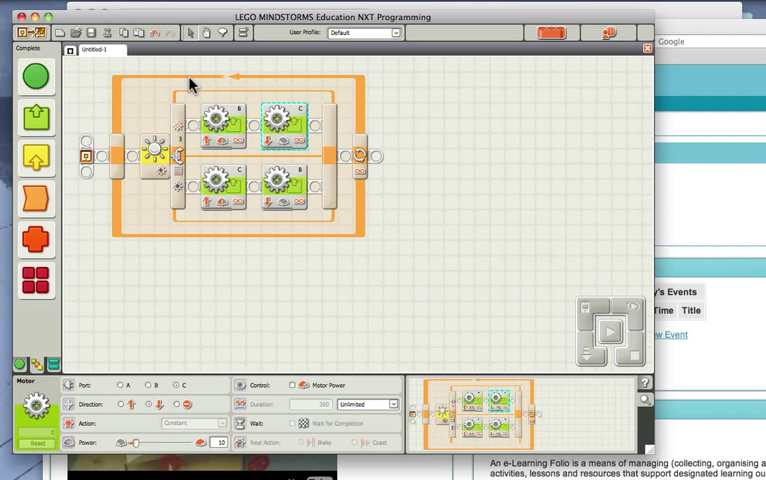
mouse_move(196, 188)
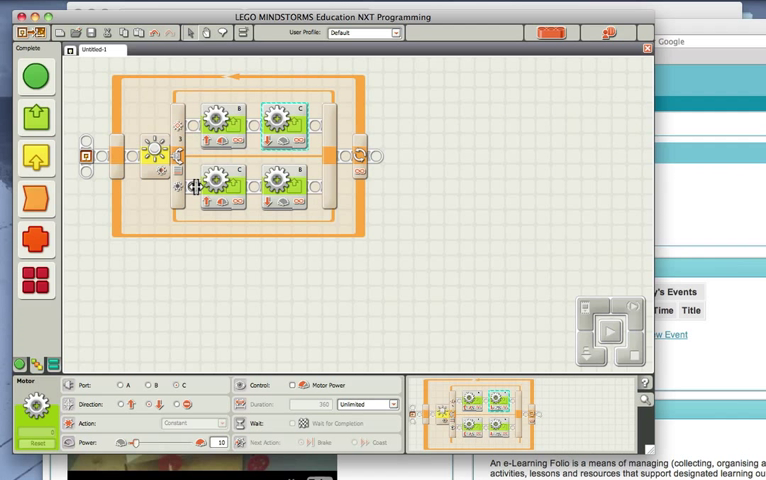